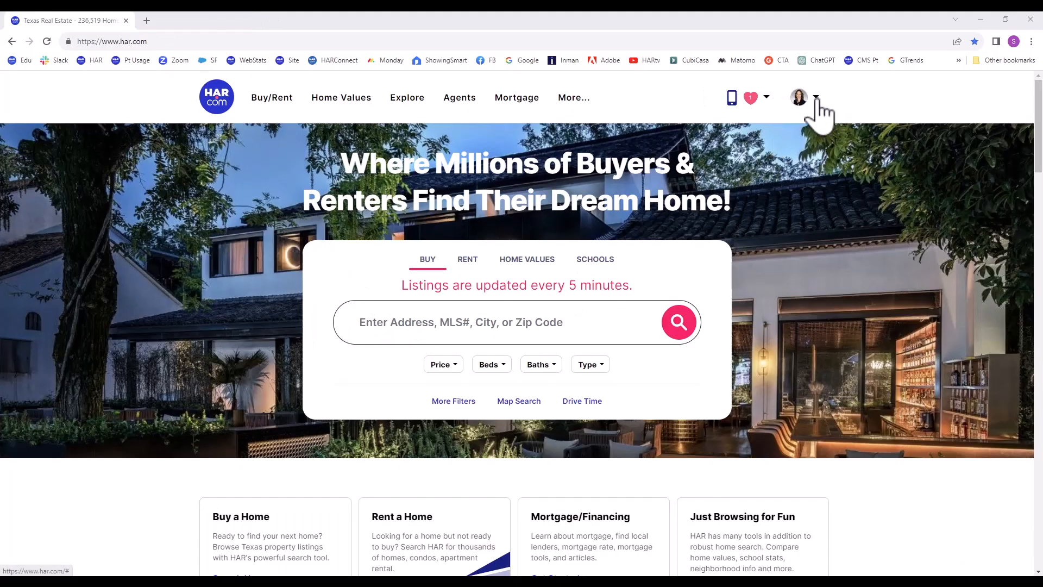
- From the account menu reach the Members Only Portal and search it for 'googl'
left_click(801, 97)
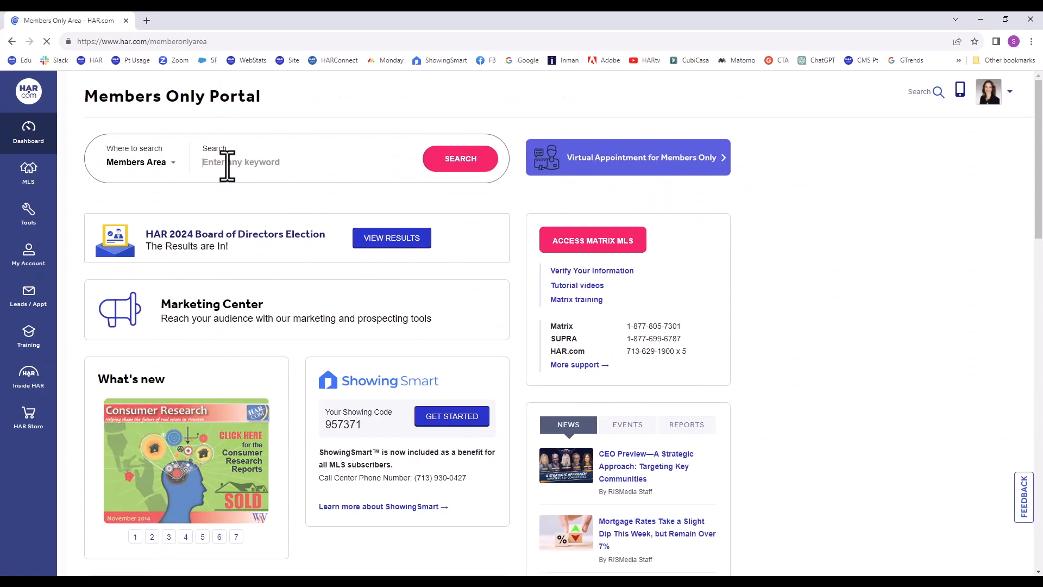
type("google")
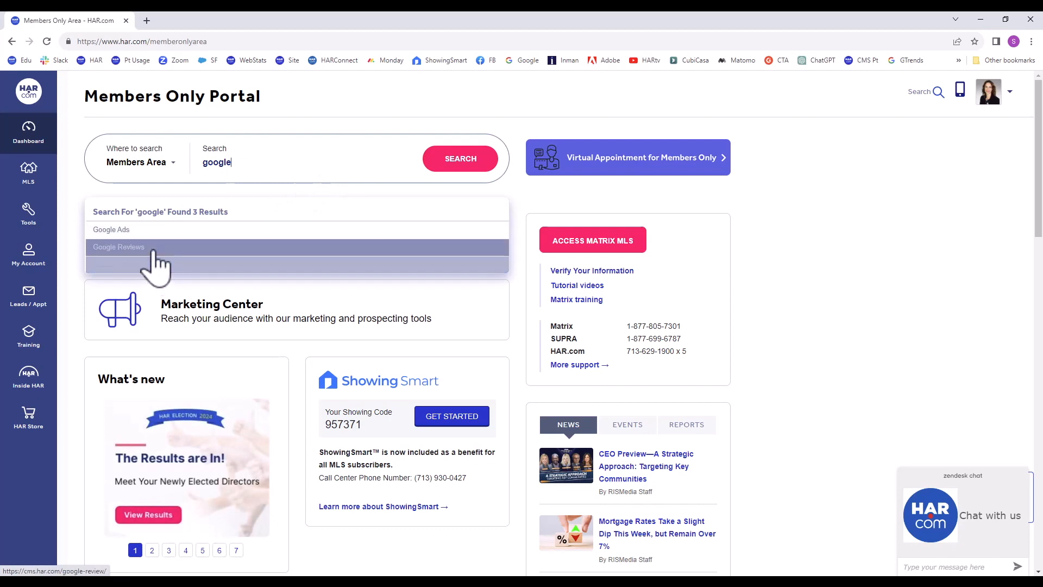
- Review the Google Reviews feature page and start its Get Started setup tool
left_click(118, 247)
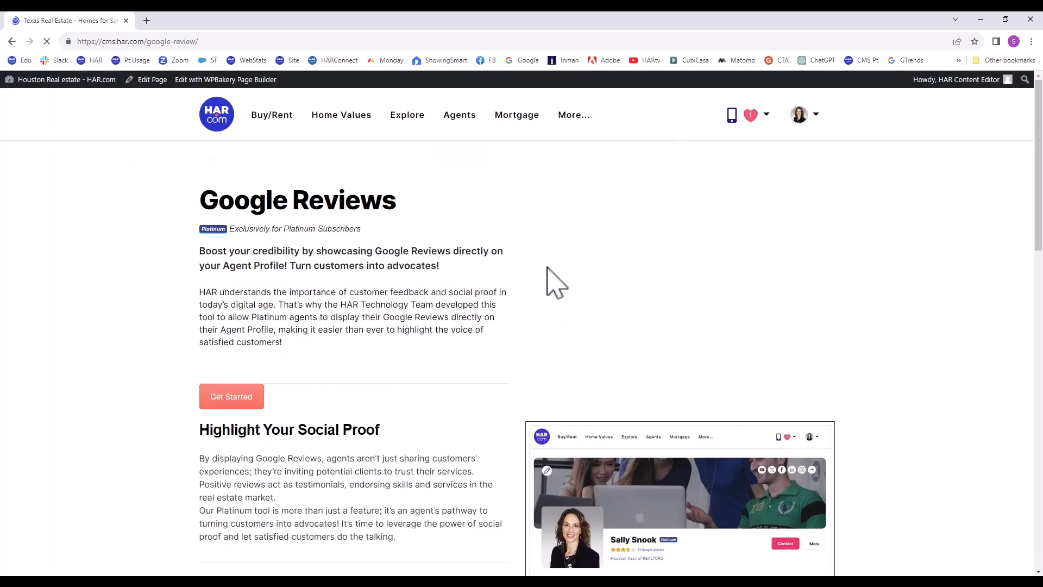
scroll("down", 3)
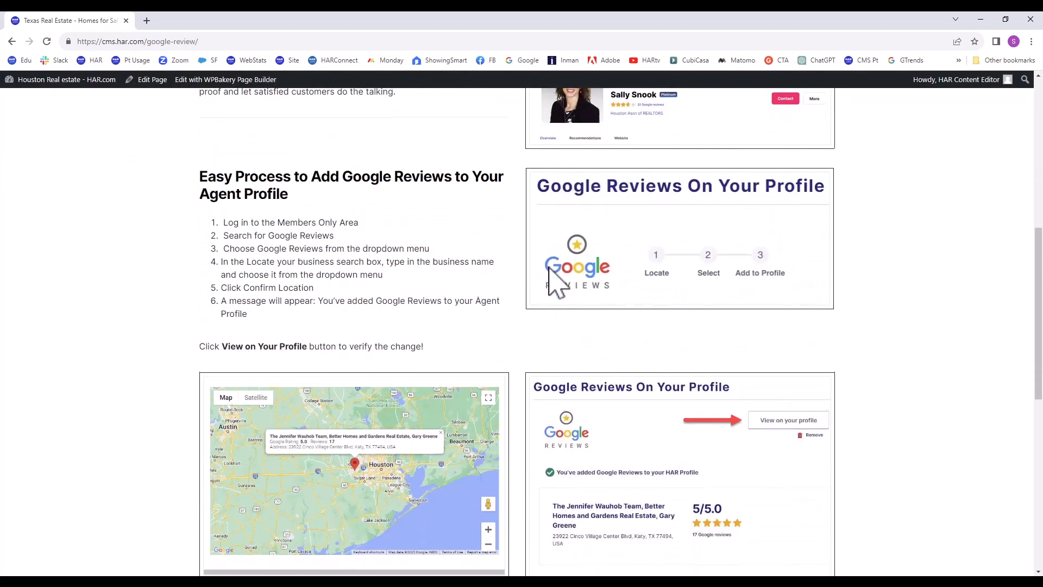
scroll("down", 3)
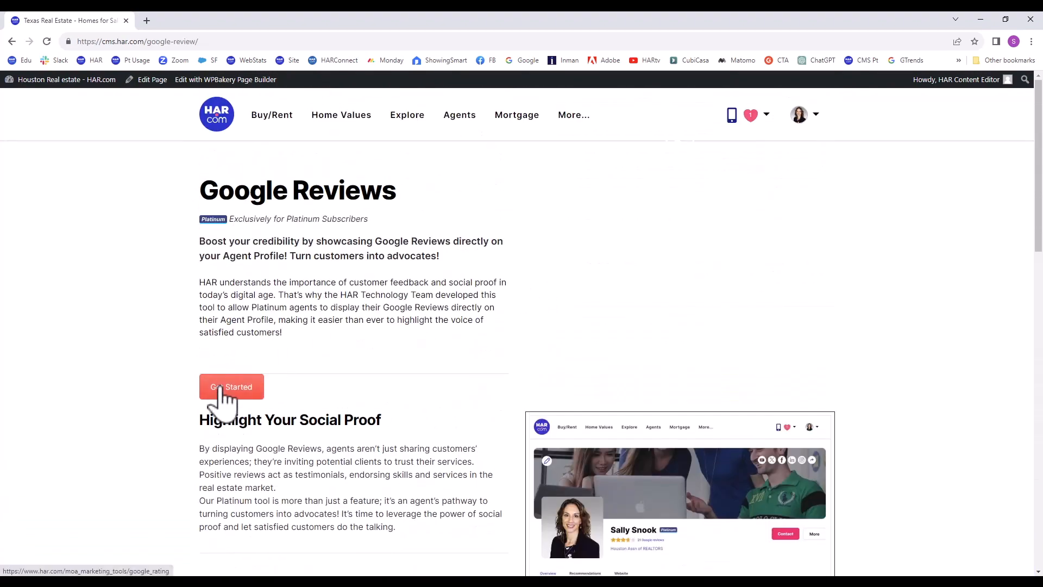
left_click(231, 387)
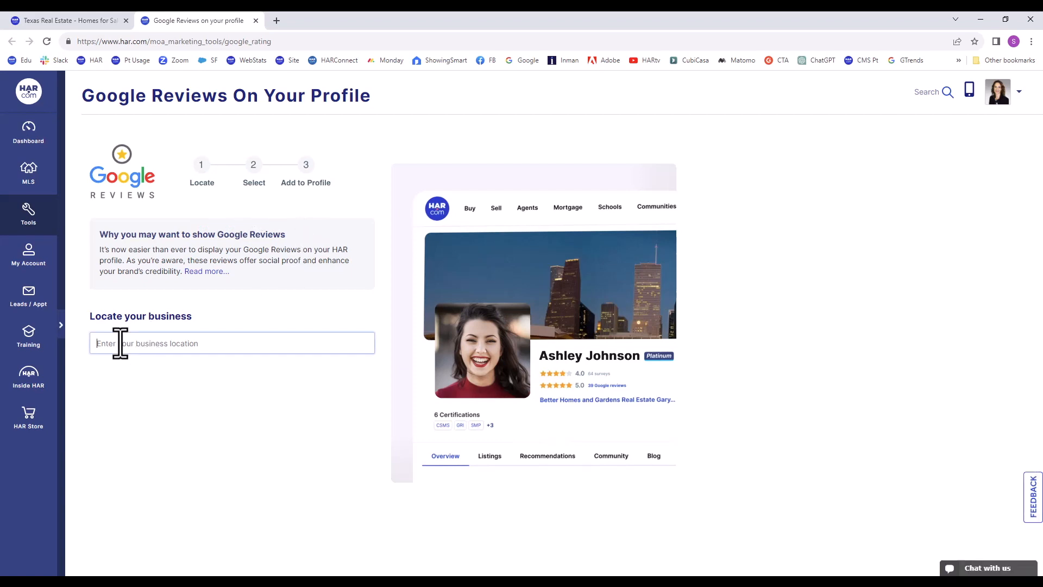
- Locate 'jennifer wah', select The Jennifer Wauhob Team in Katy, TX, and confirm its map location
type("jennifer")
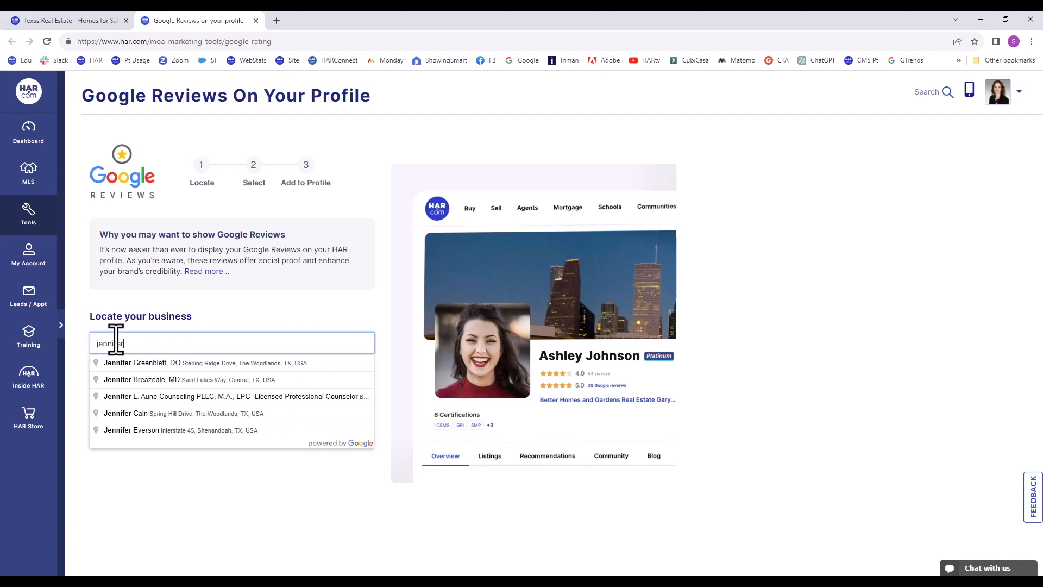
type("jennifer wah")
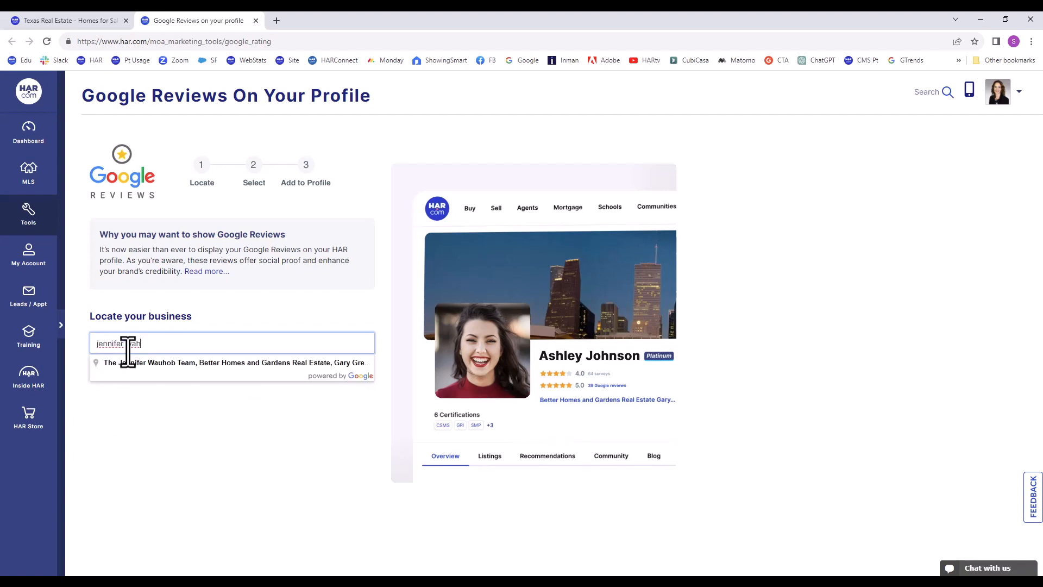
left_click(234, 362)
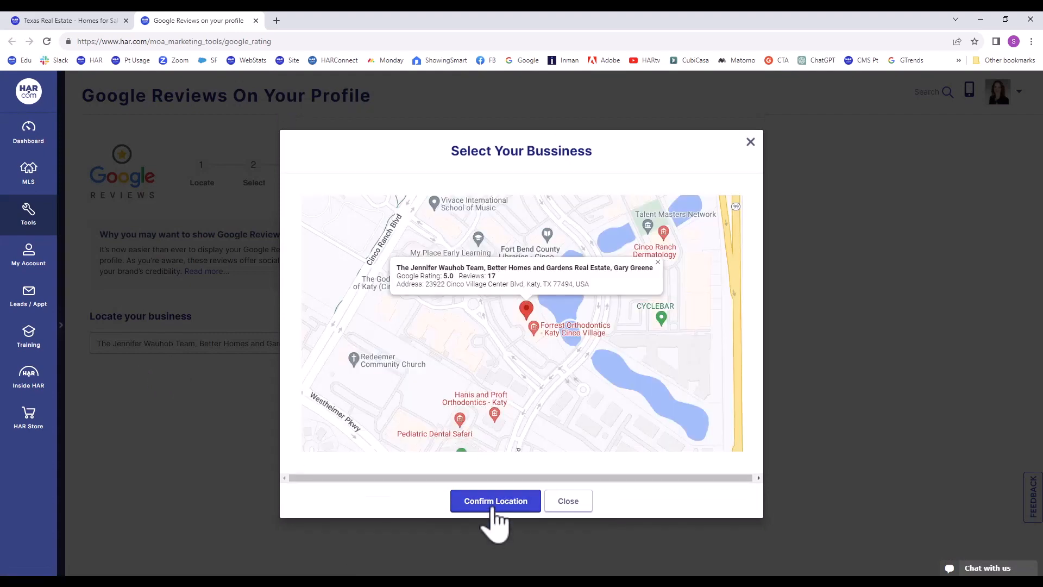
left_click(496, 500)
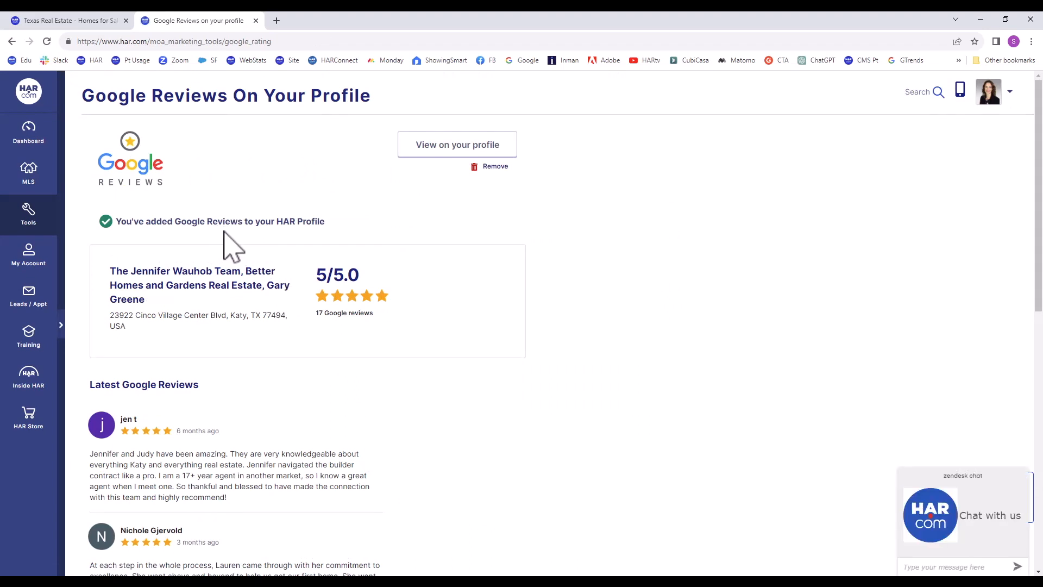
mouse_move(437, 159)
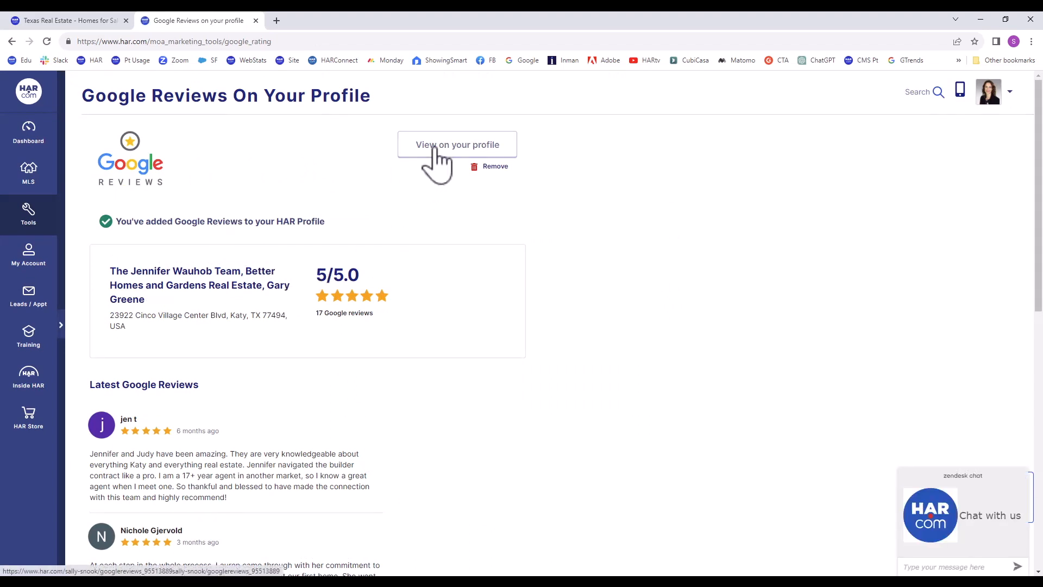
- View the agent profile now showing five stars with 17 Google reviews
left_click(457, 145)
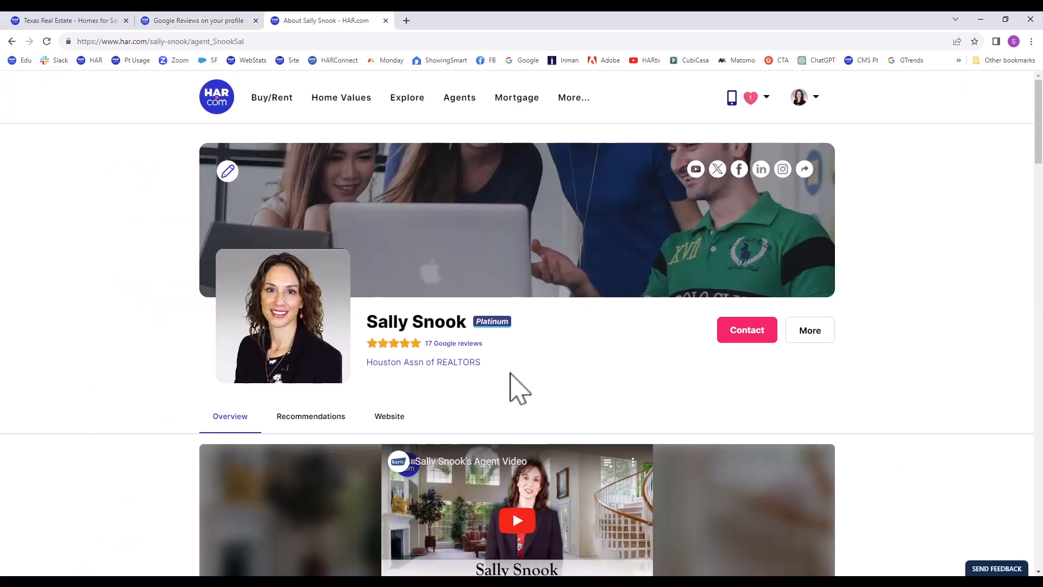
mouse_move(505, 360)
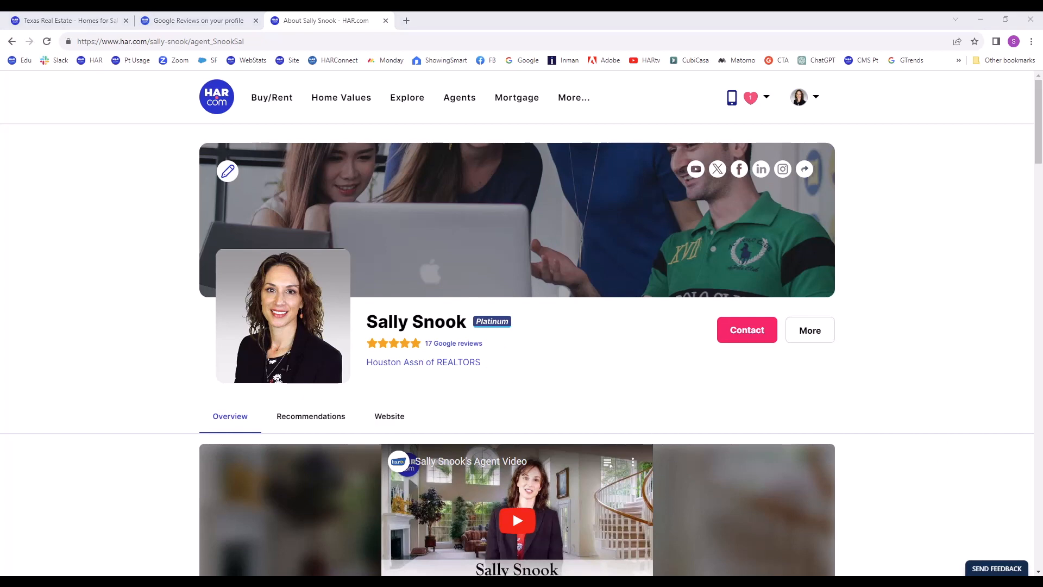
mouse_move(790, 172)
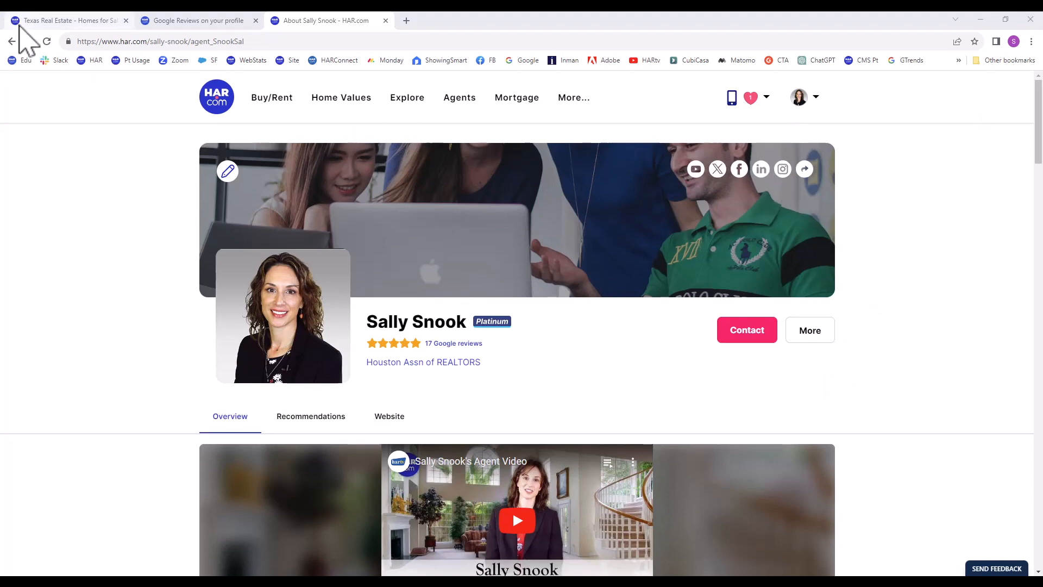
- Return via the home tab to the Members Only Area, search 'go', and reopen Google Reviews
left_click(67, 21)
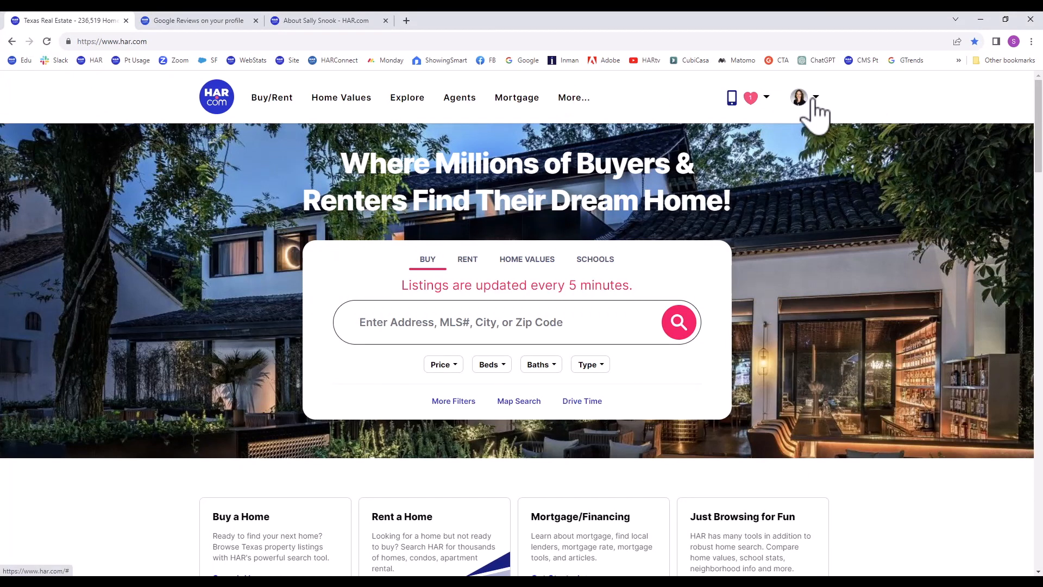
left_click(803, 96)
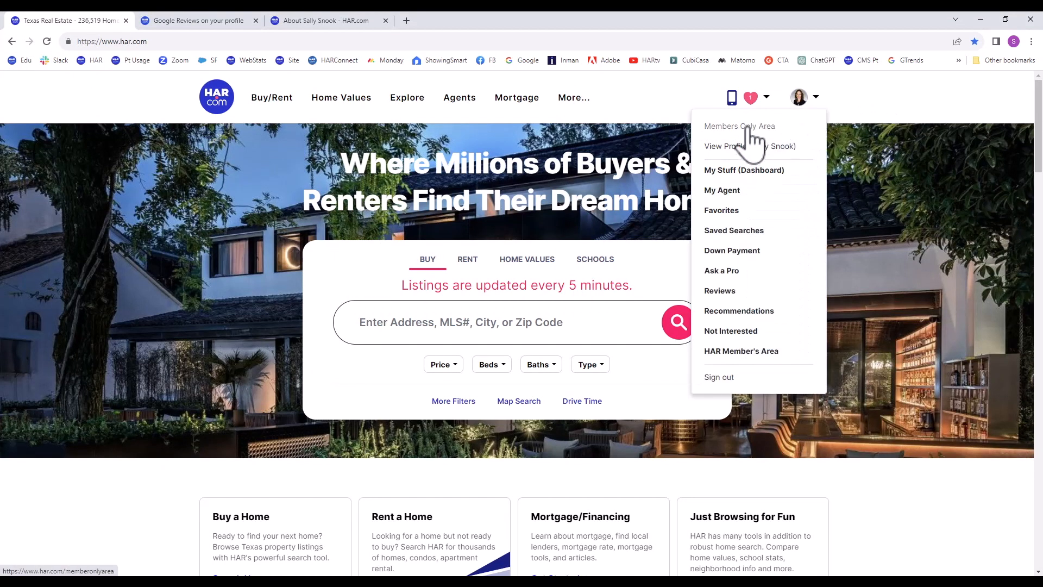
left_click(739, 126)
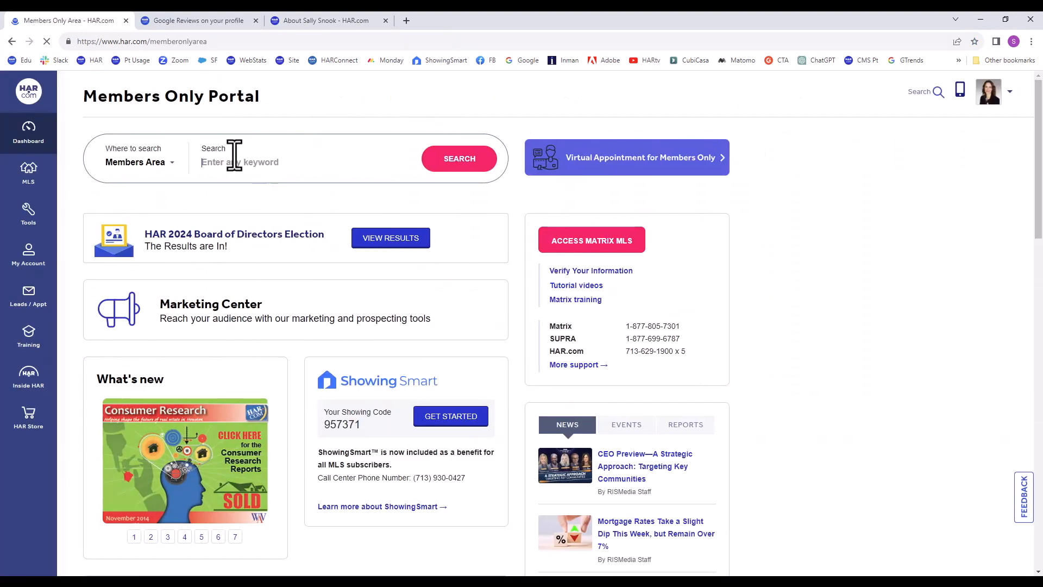
type("googl")
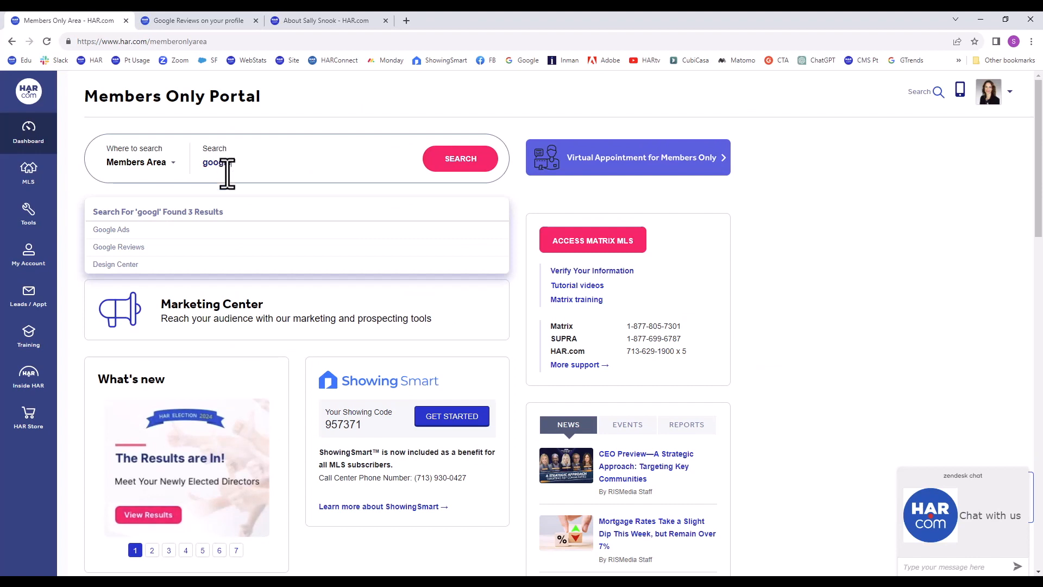
left_click(118, 247)
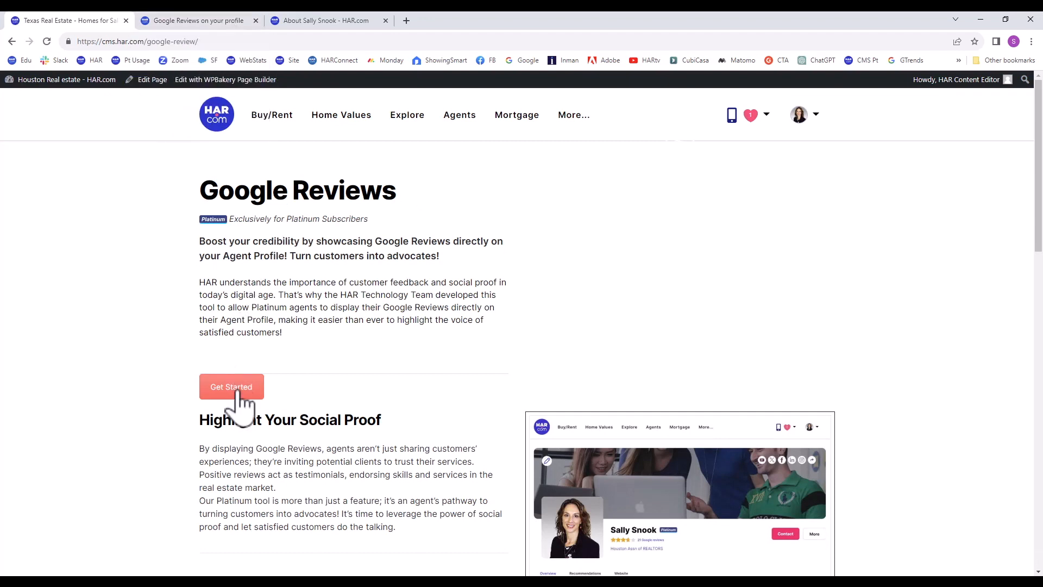
mouse_move(230, 387)
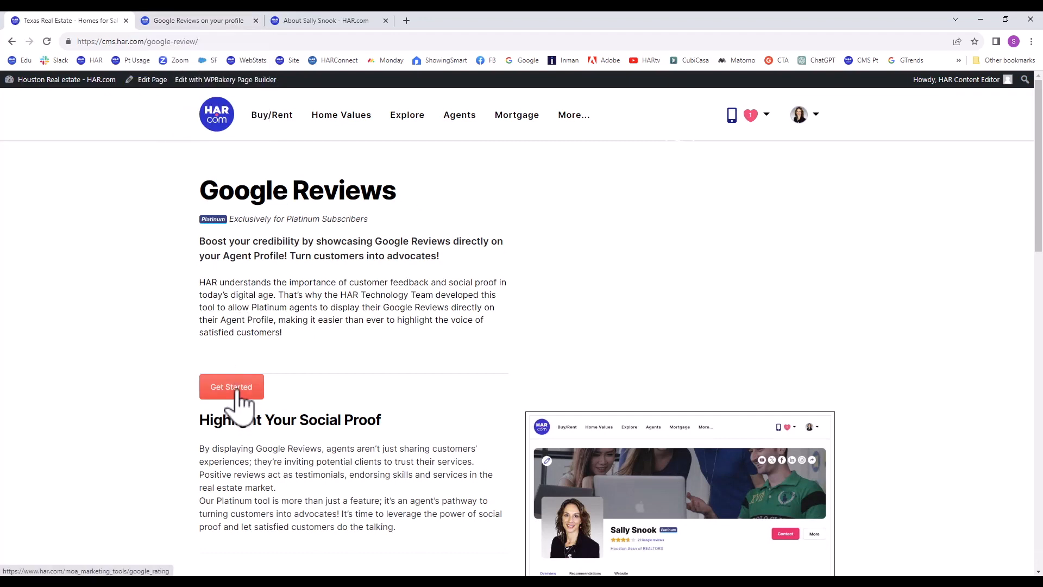
- Reopen the Google Reviews tool showing 5/5.0, then return to the profile tab with 17 Google reviews
left_click(230, 387)
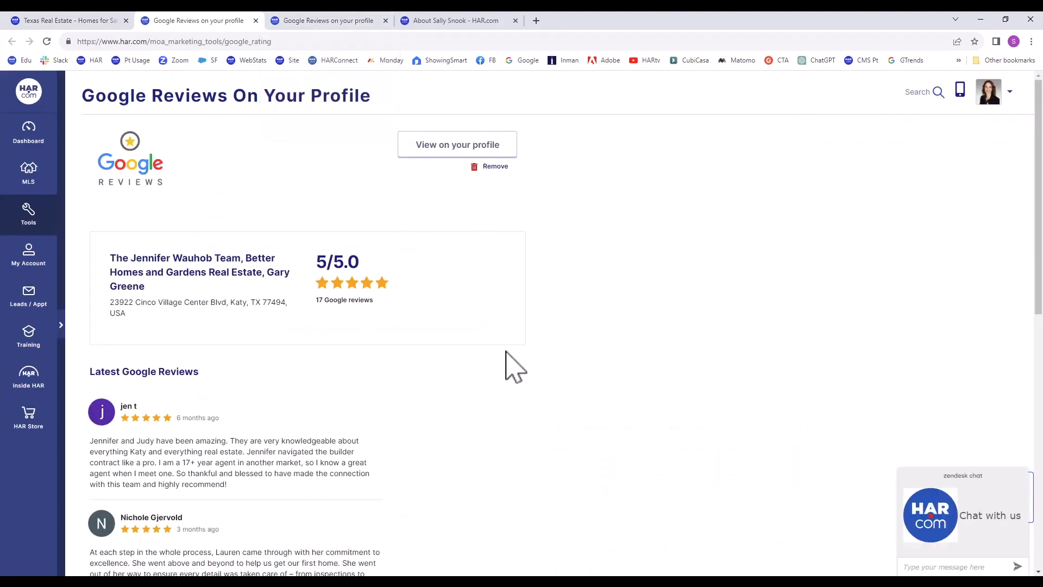
mouse_move(552, 265)
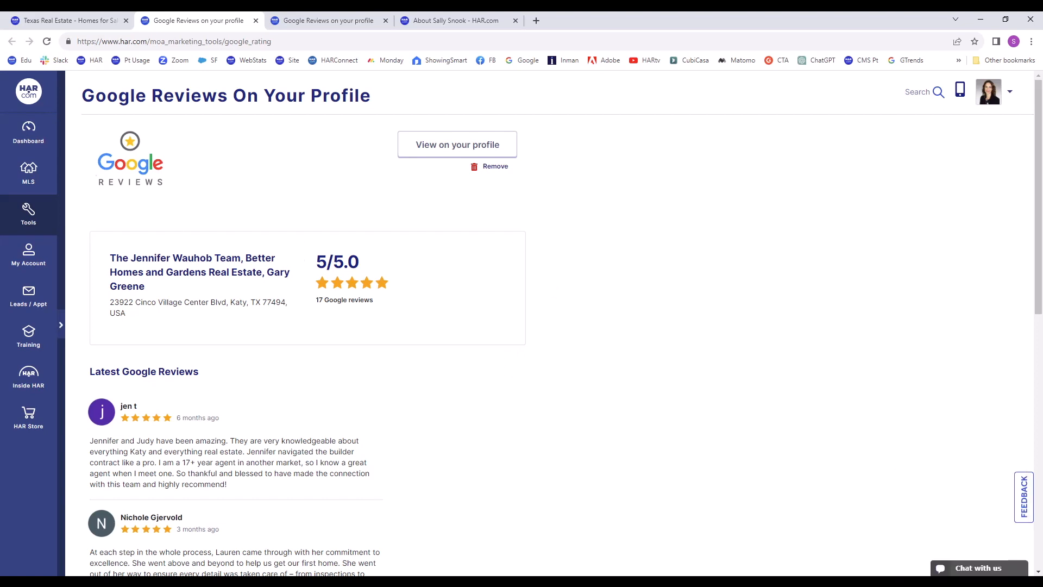
mouse_move(20, 50)
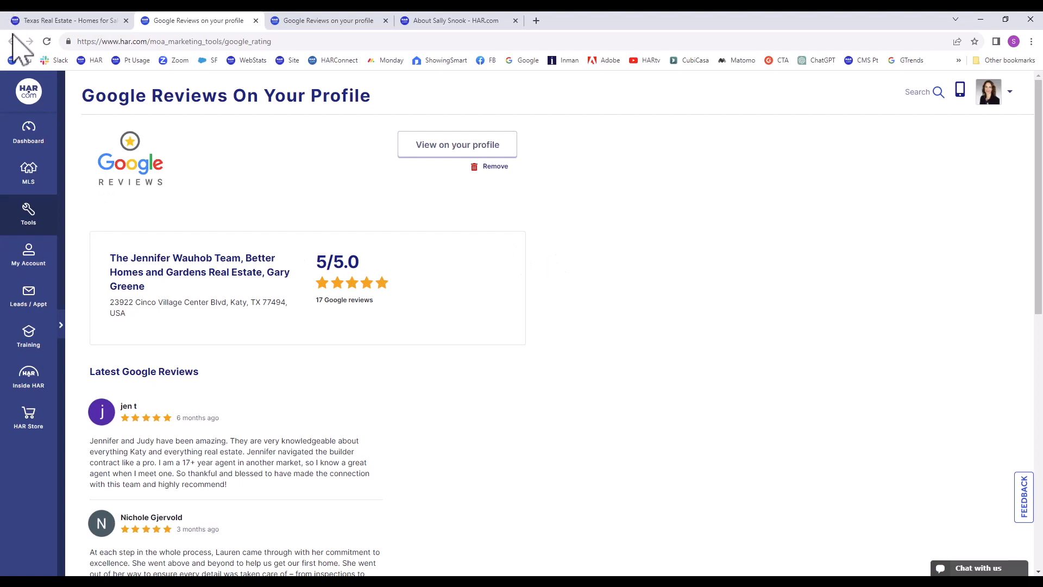
left_click(446, 20)
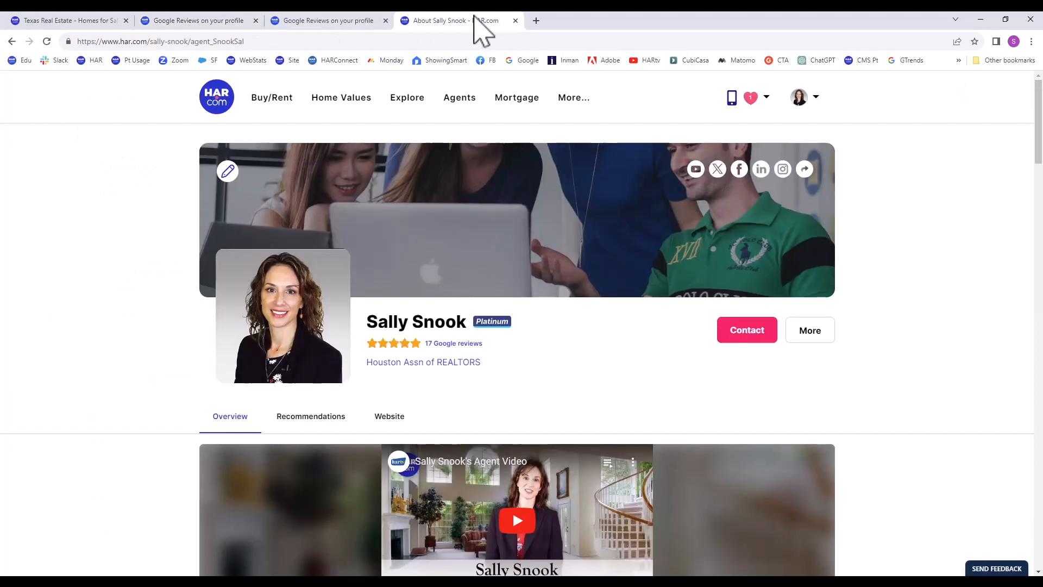
mouse_move(622, 357)
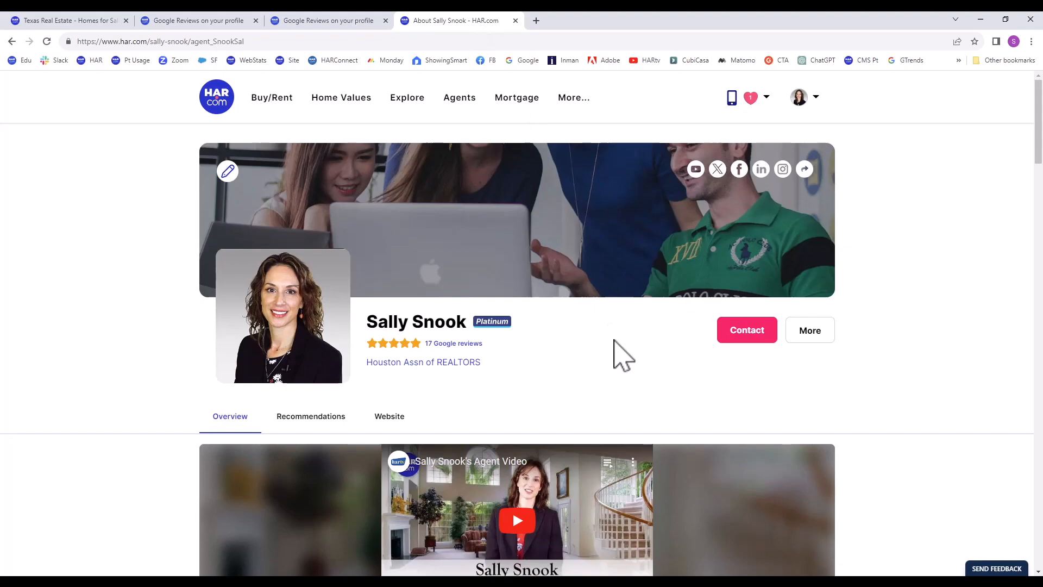